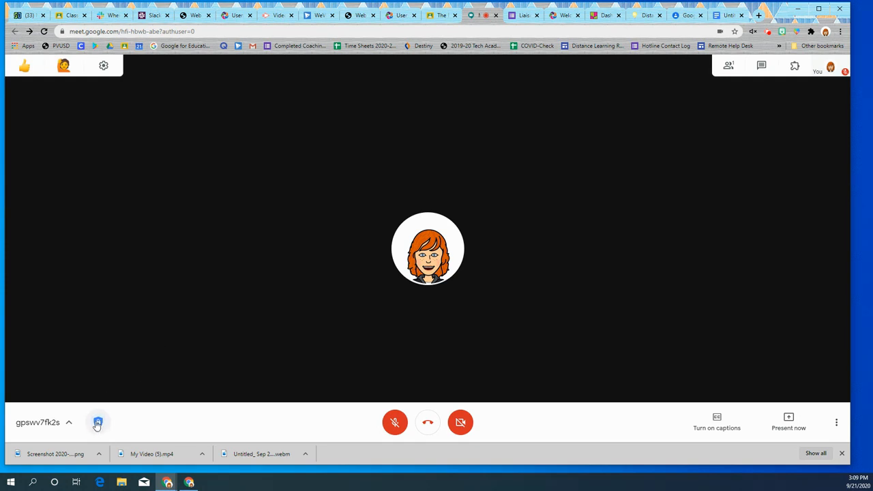
mouse_move(98, 423)
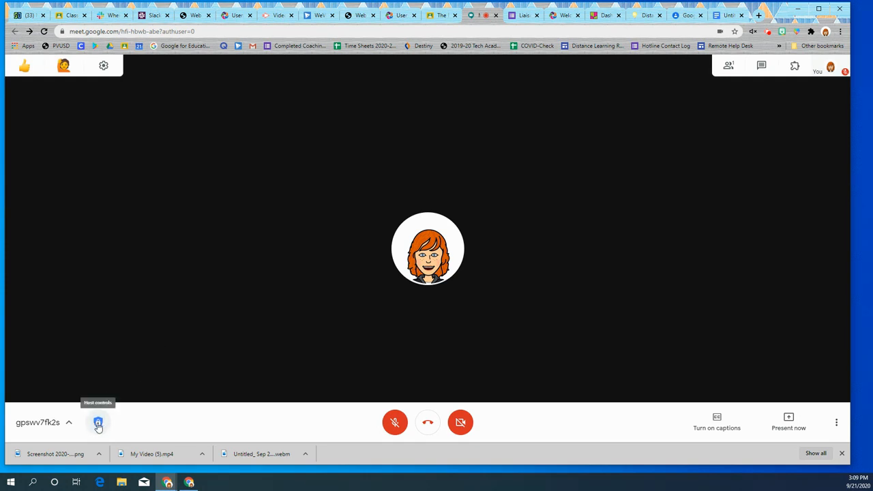
- Bring up the Meeting safety host settings from the shield icon in the bottom bar
click(98, 423)
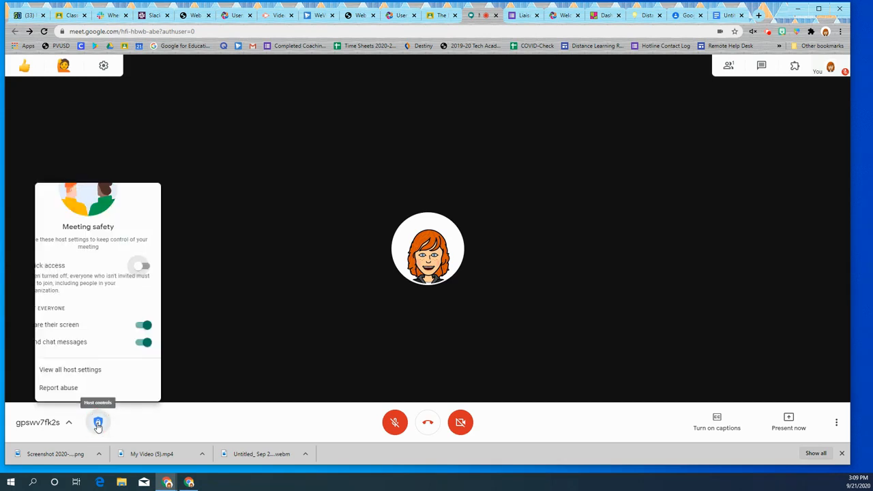
click(98, 423)
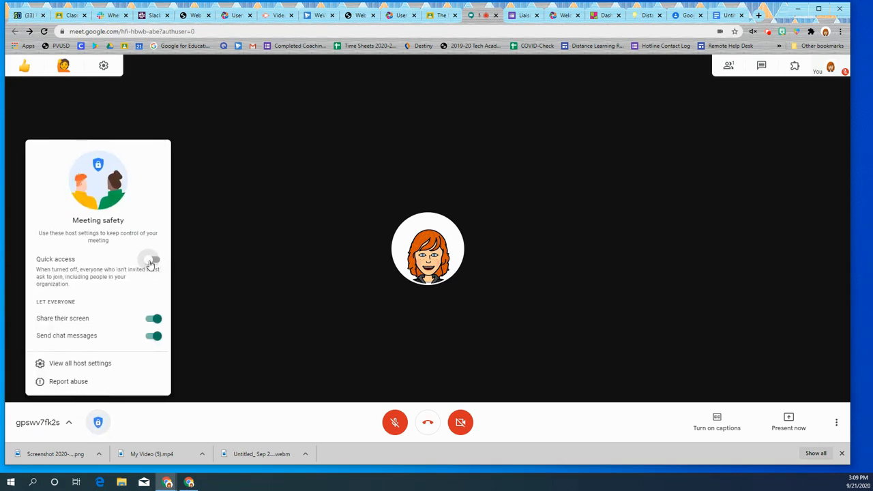
- Switch the Quick access toggle on, then dismiss the safety panel toward the People list
click(152, 259)
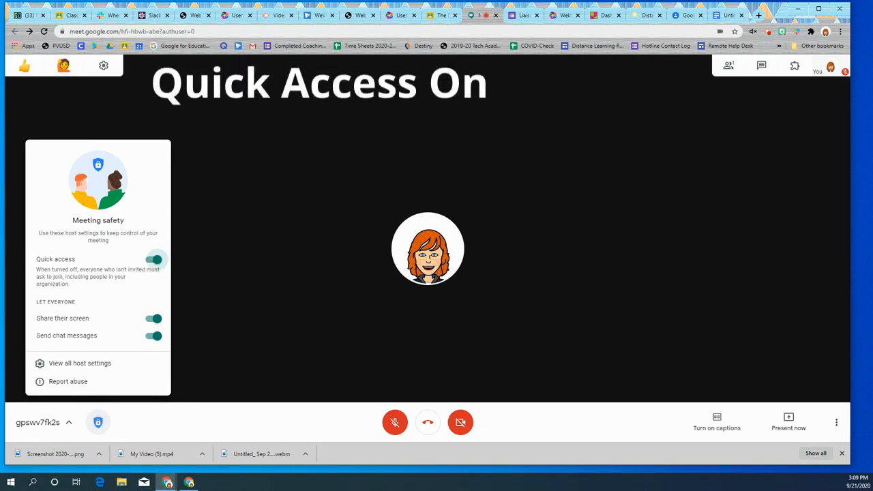
mouse_move(126, 255)
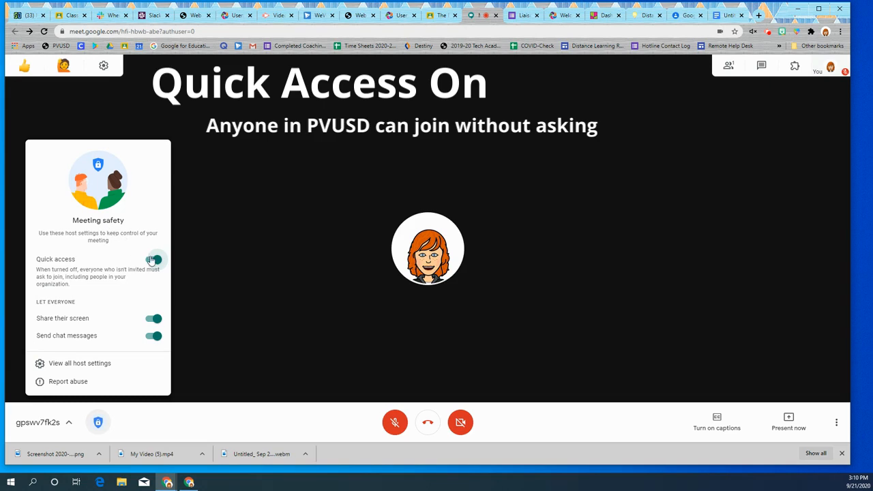
click(152, 259)
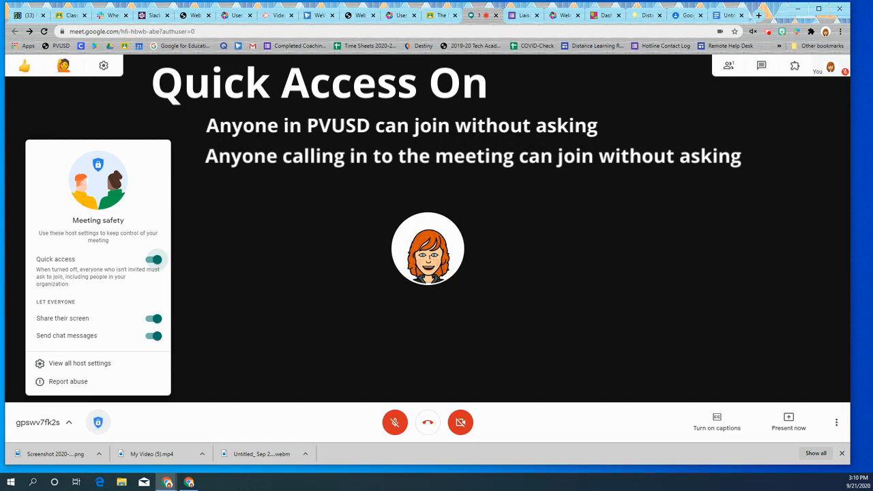
mouse_move(155, 231)
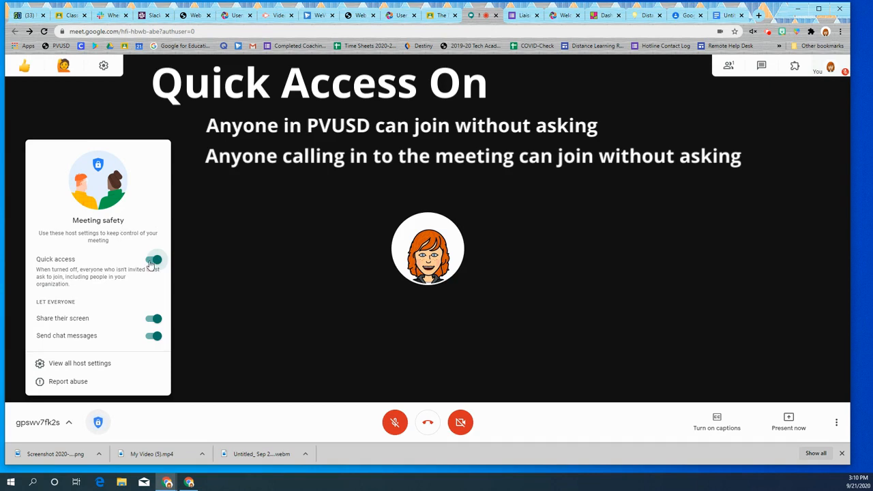
click(153, 259)
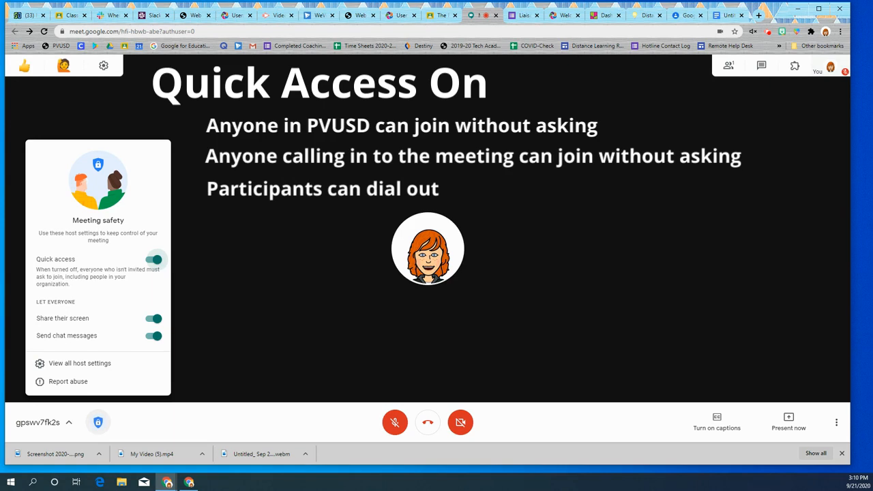
mouse_move(294, 214)
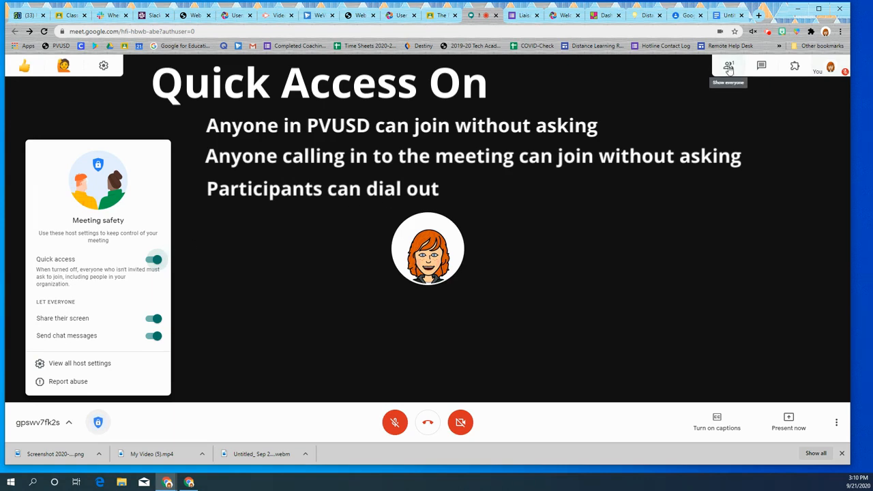
click(728, 66)
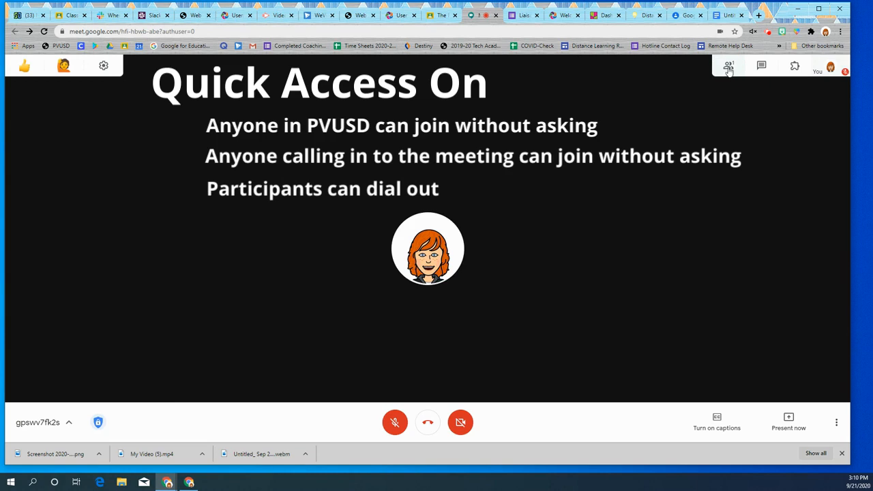
- Preview the Add people dialog's Invite and Call tabs, then close it to show the participant list
click(729, 65)
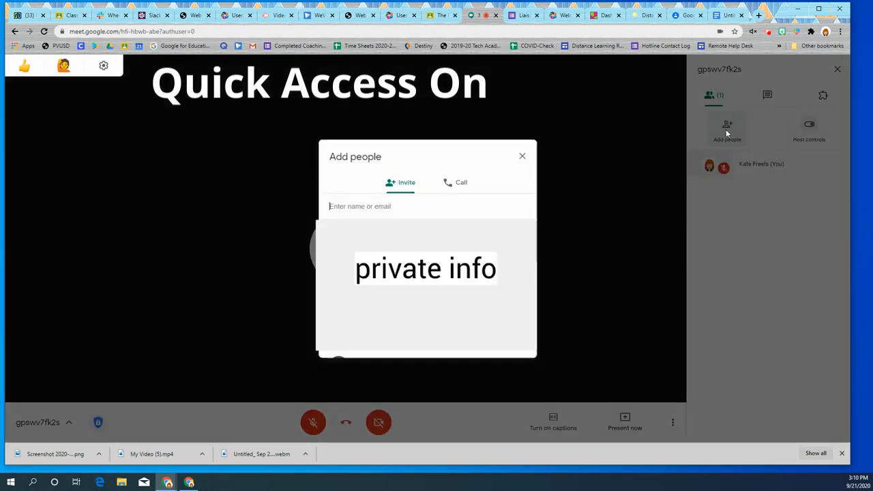
click(455, 183)
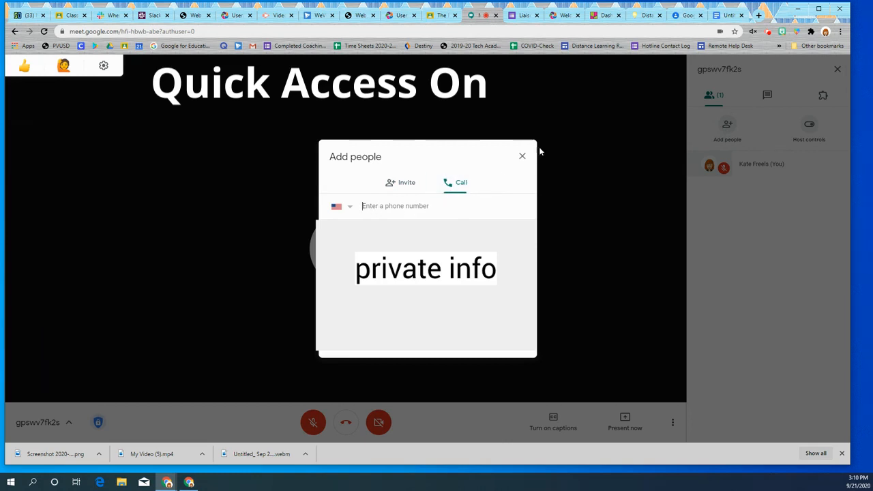
click(522, 155)
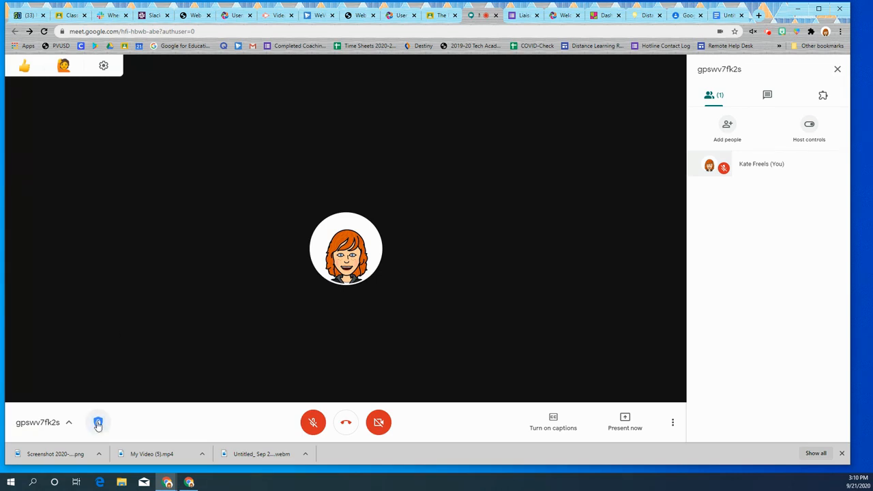
- Reopen Meeting safety and switch Quick access off so everyone must ask to join
click(98, 422)
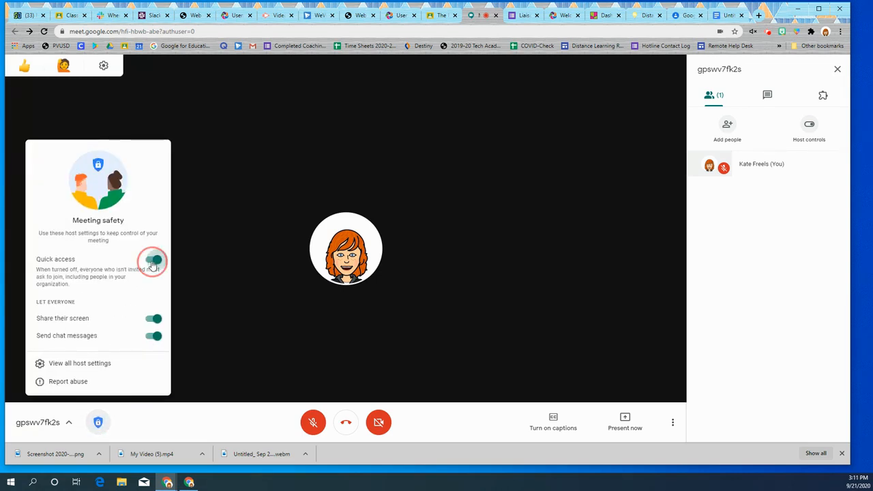
click(151, 262)
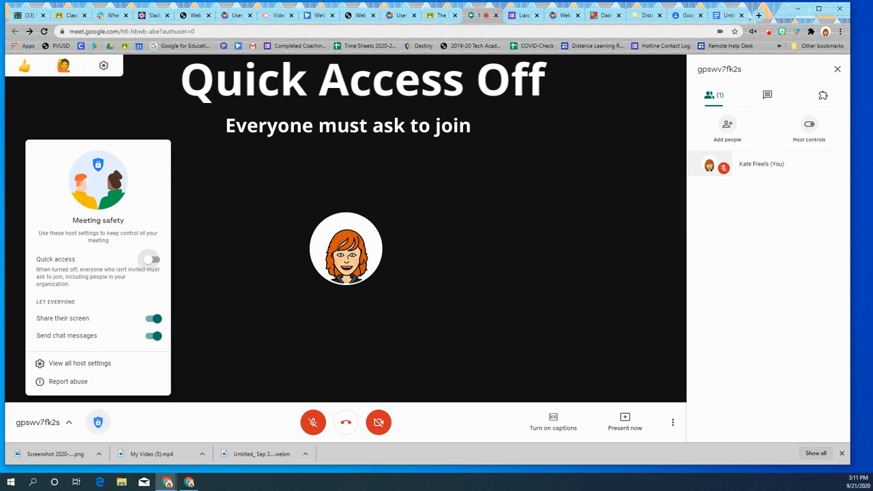
mouse_move(143, 275)
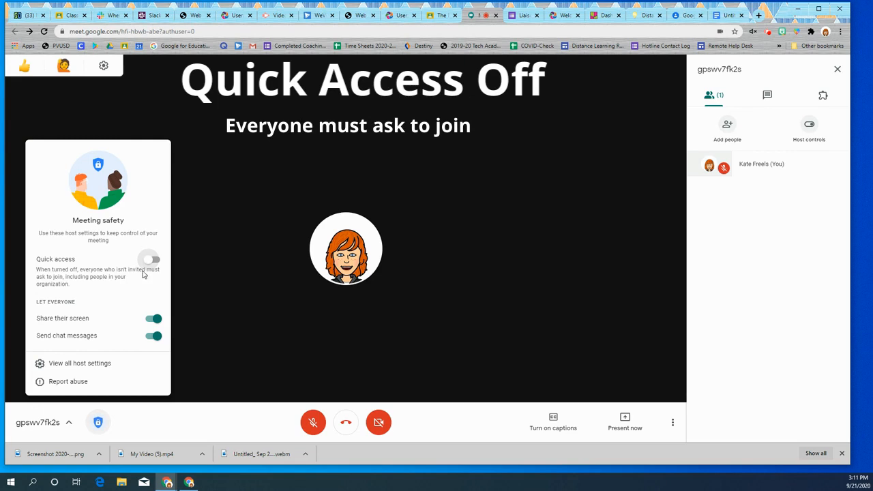
mouse_move(134, 252)
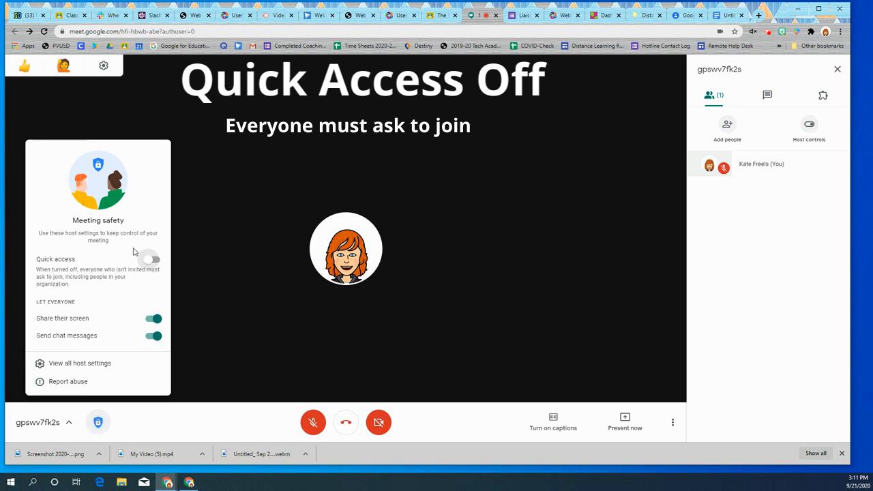
mouse_move(142, 265)
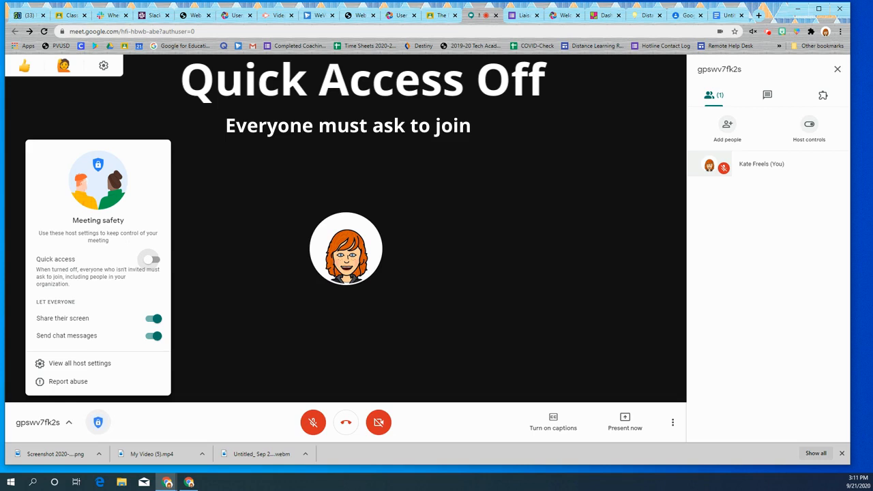
mouse_move(207, 221)
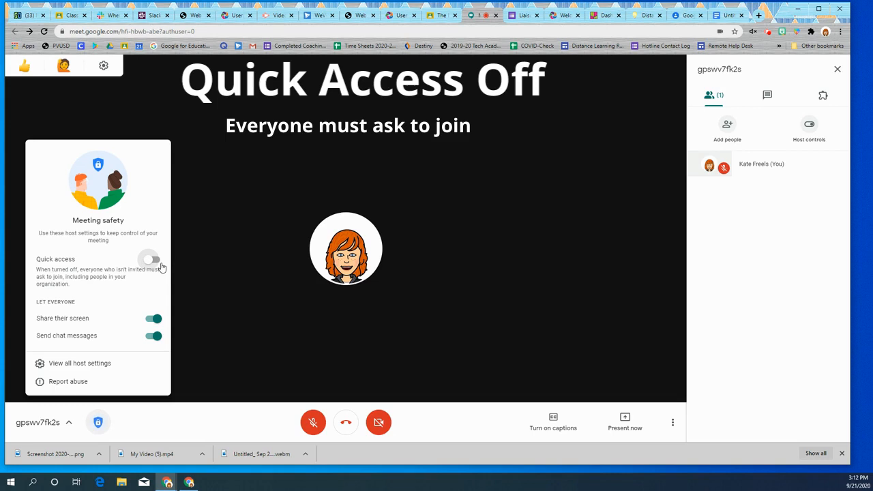
mouse_move(424, 205)
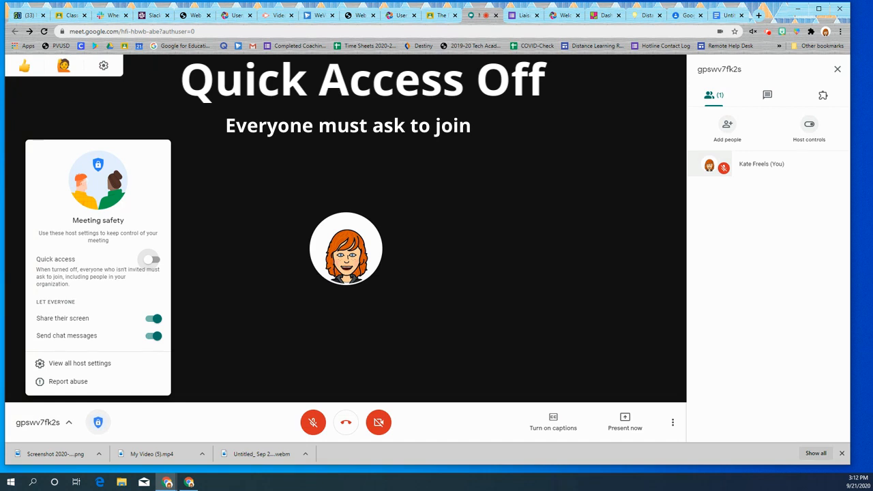
mouse_move(659, 169)
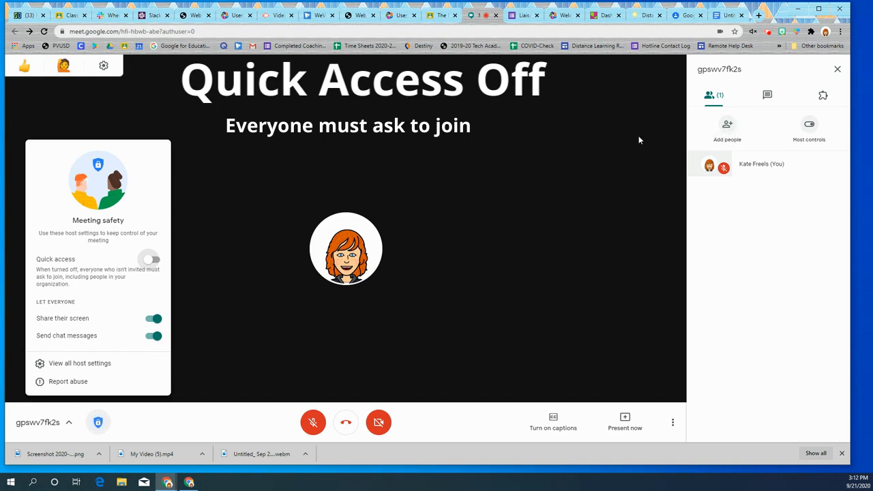
mouse_move(471, 226)
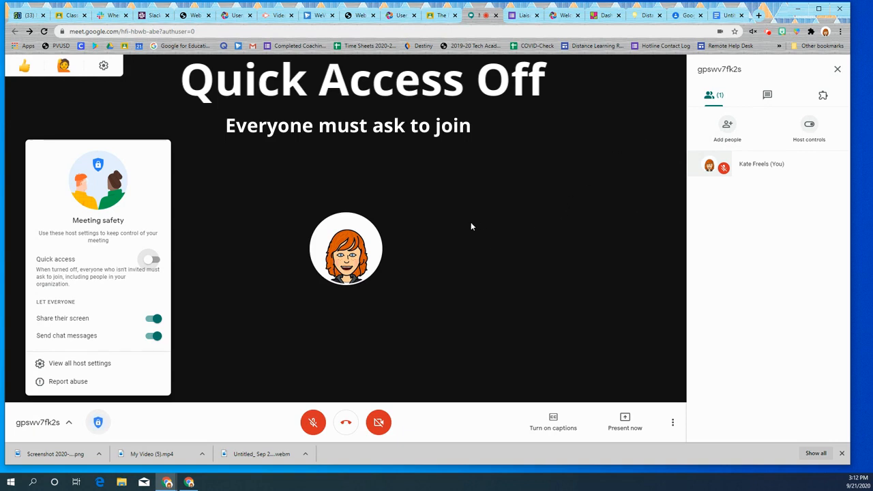
mouse_move(515, 268)
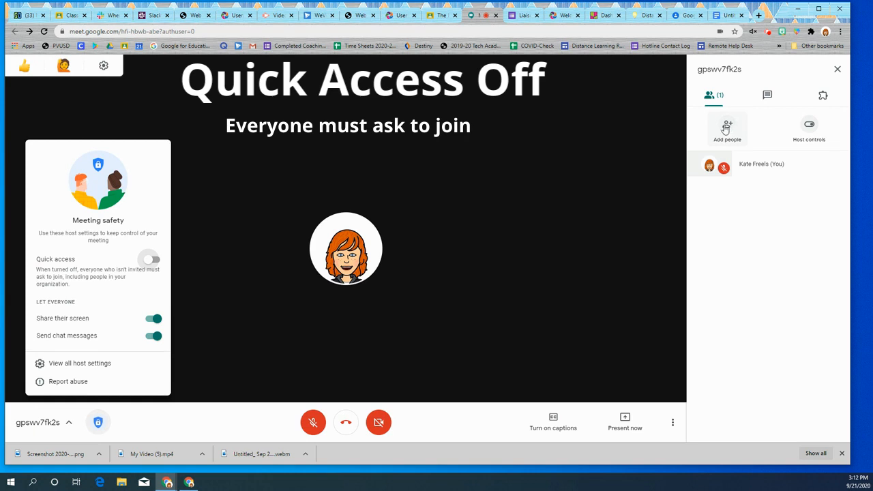
- Use Add people to preview an email invite under the Invite tab, then close the dialog
click(727, 127)
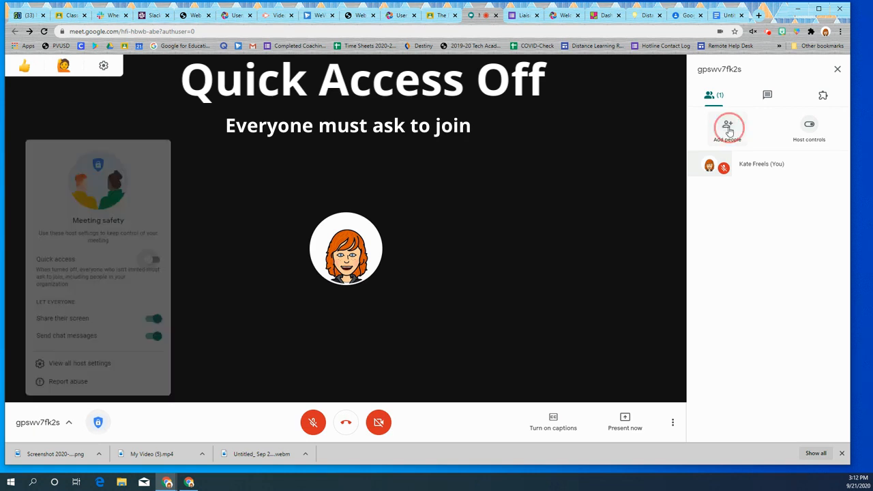
click(727, 128)
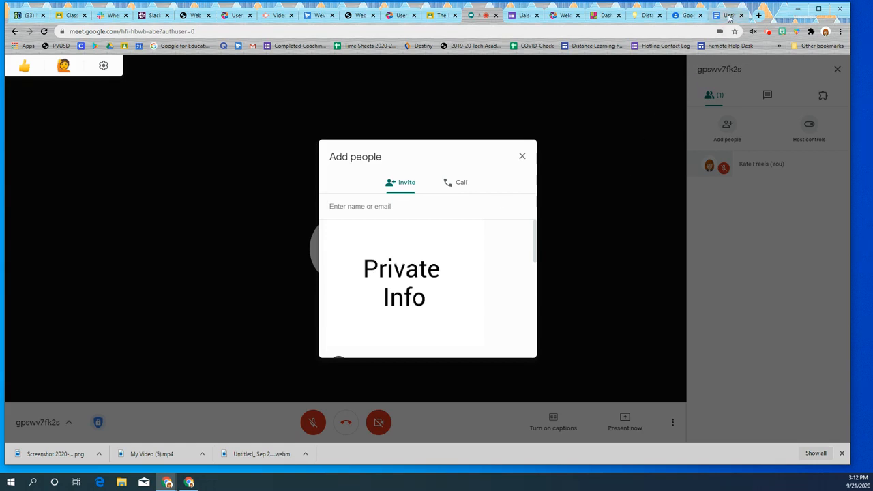
mouse_move(725, 15)
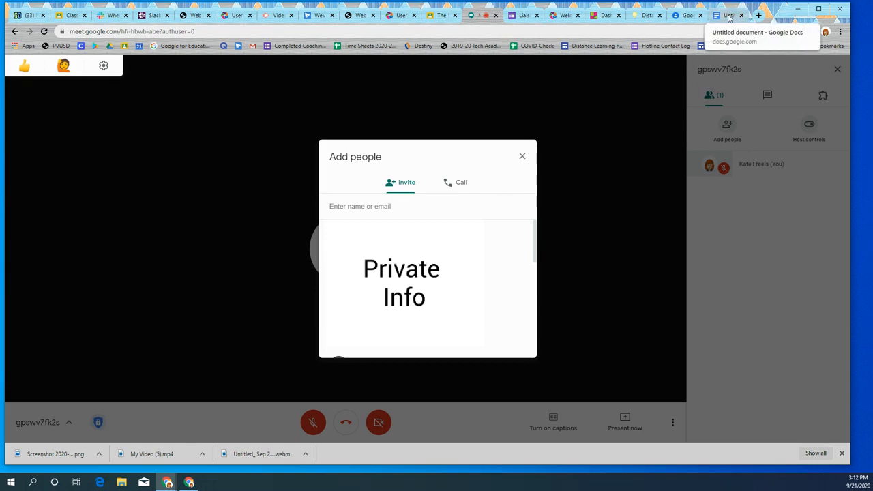
click(726, 15)
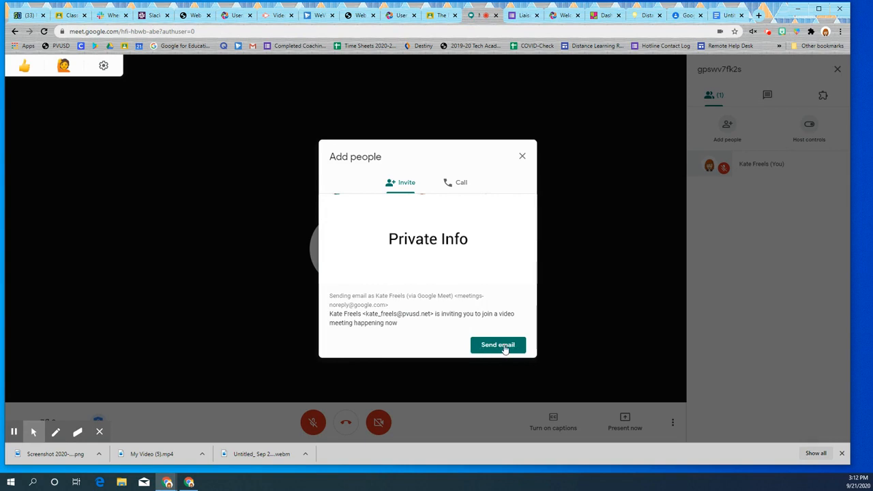
mouse_move(437, 339)
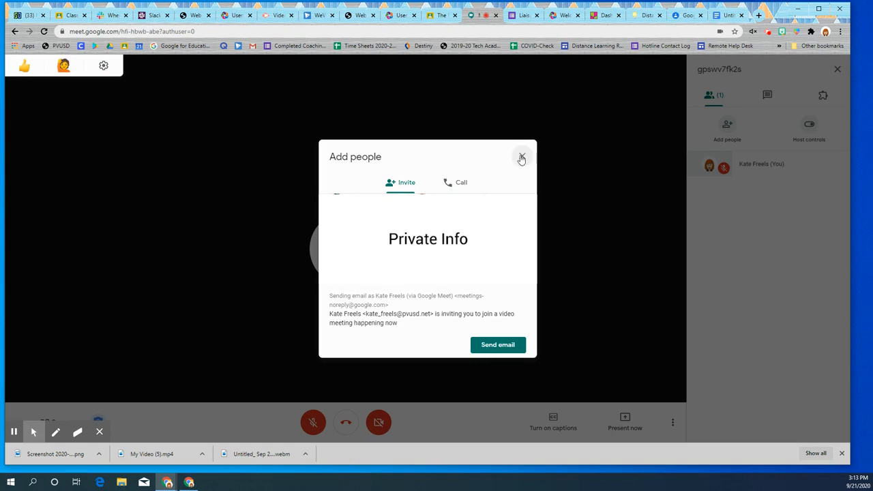
click(521, 158)
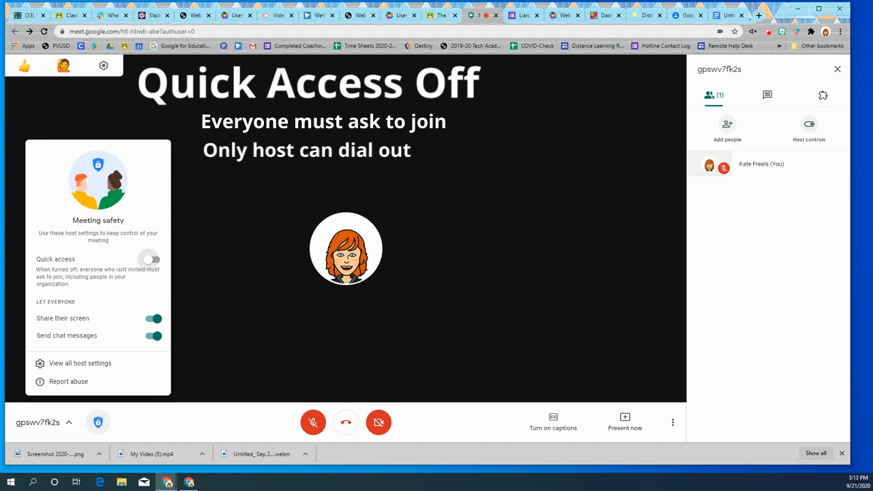
mouse_move(749, 133)
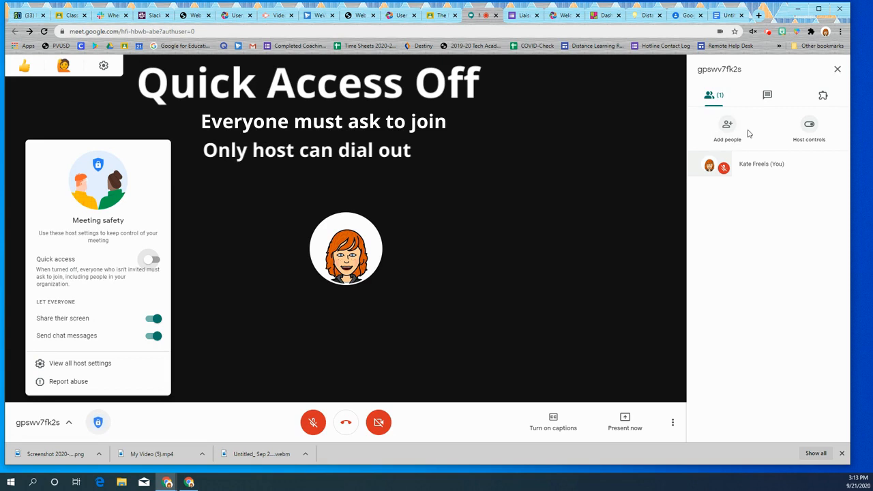
- Check the Call tab's phone number field in Add people, then close the dialog
click(727, 128)
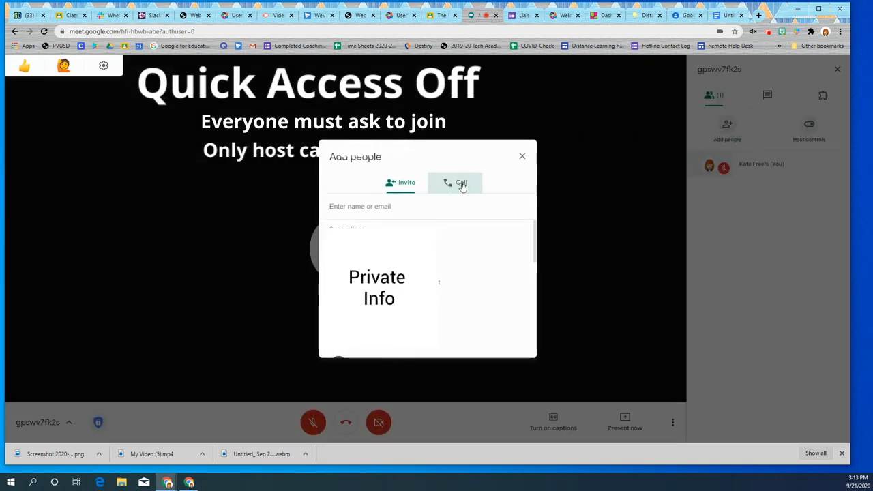
click(456, 183)
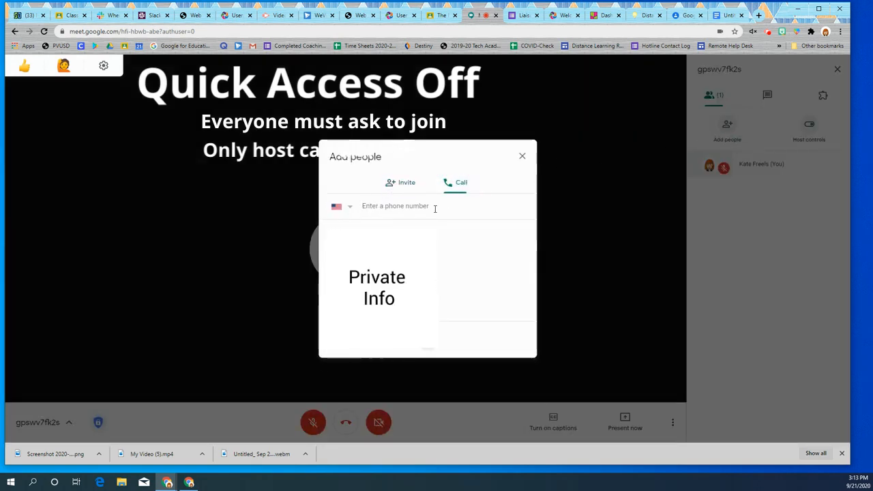
click(523, 155)
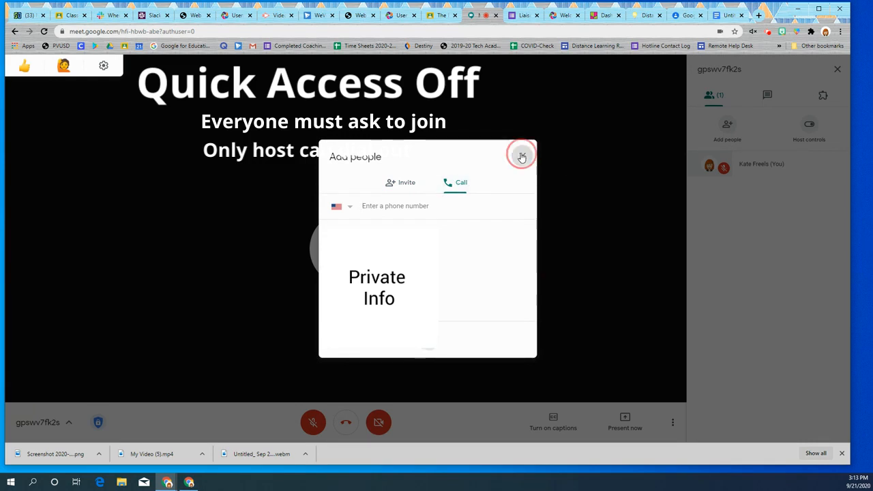
click(521, 155)
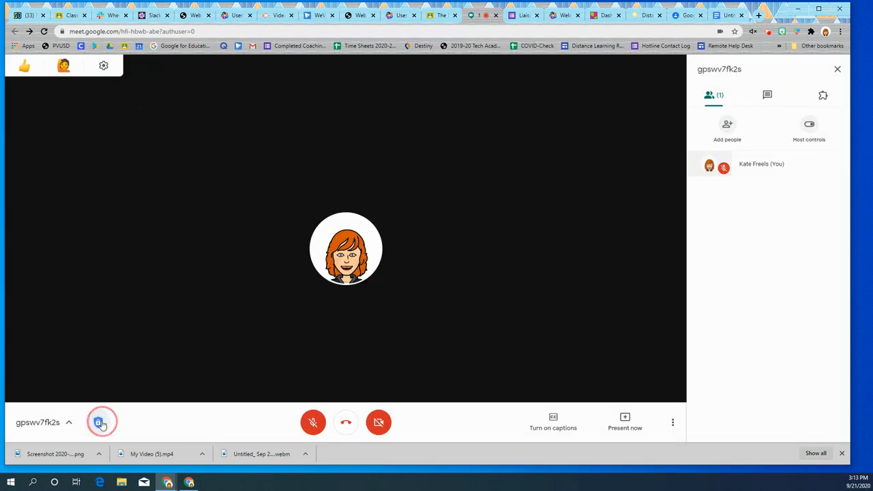
click(99, 423)
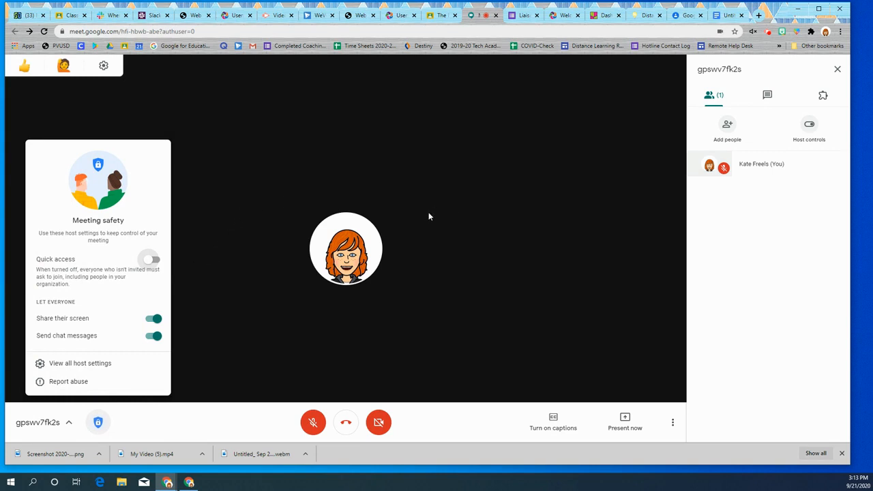
mouse_move(486, 226)
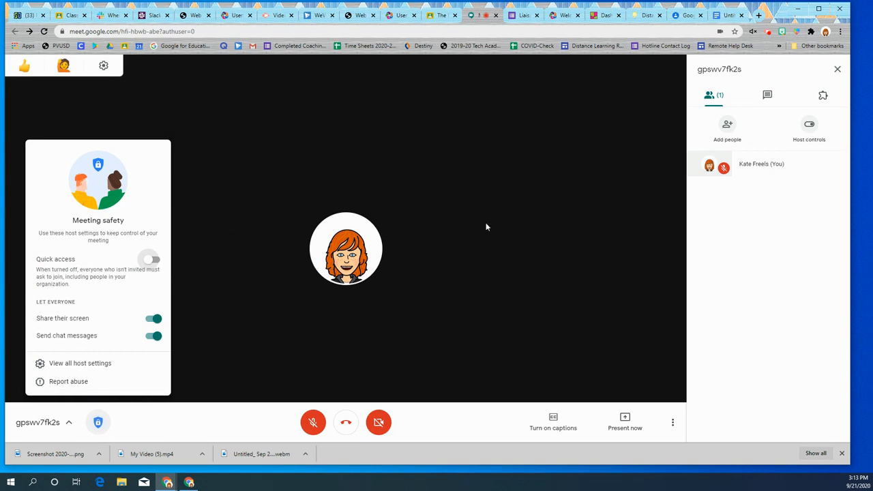
mouse_move(554, 192)
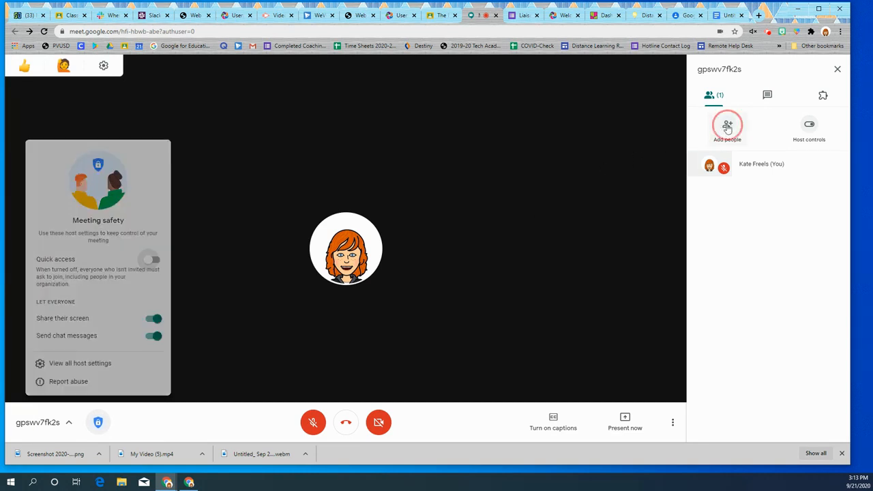
click(727, 126)
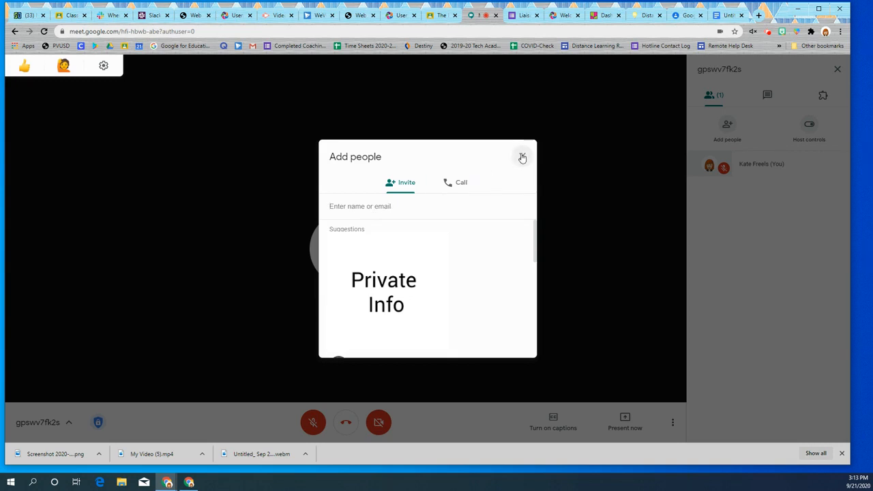
click(523, 159)
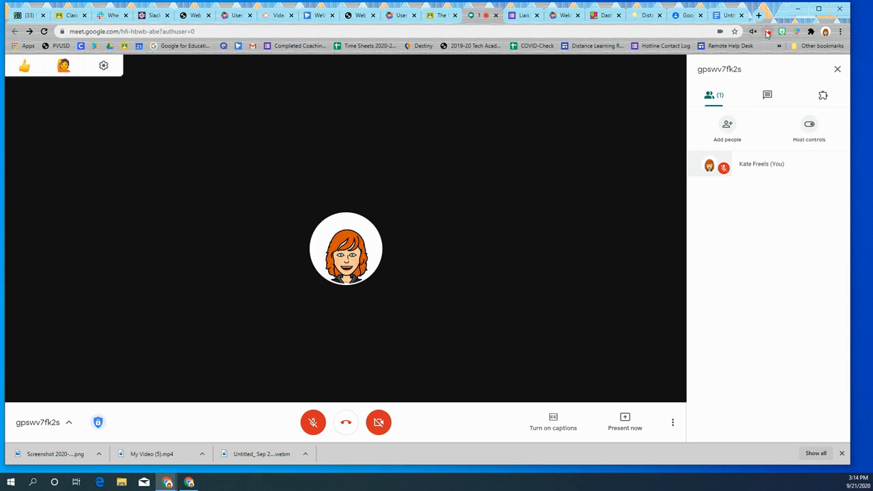